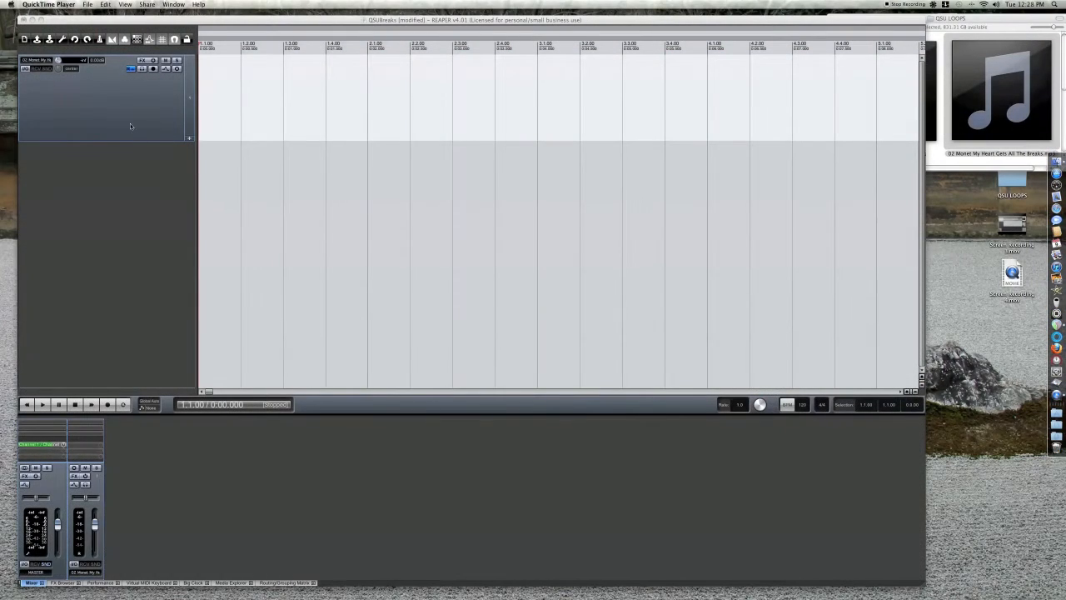
pyautogui.moveTo(122, 114)
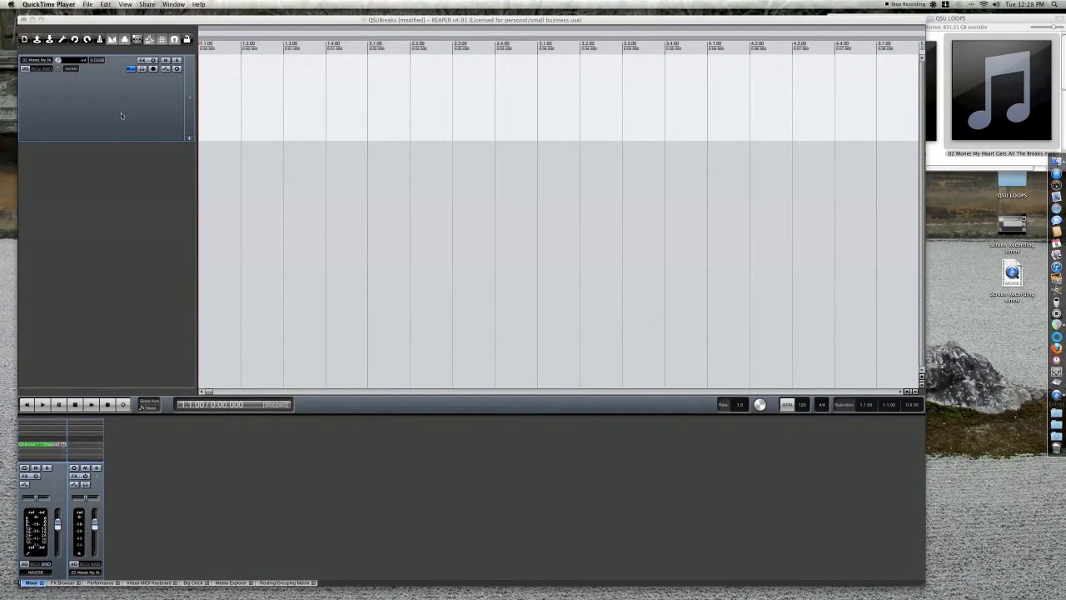
pyautogui.moveTo(137, 117)
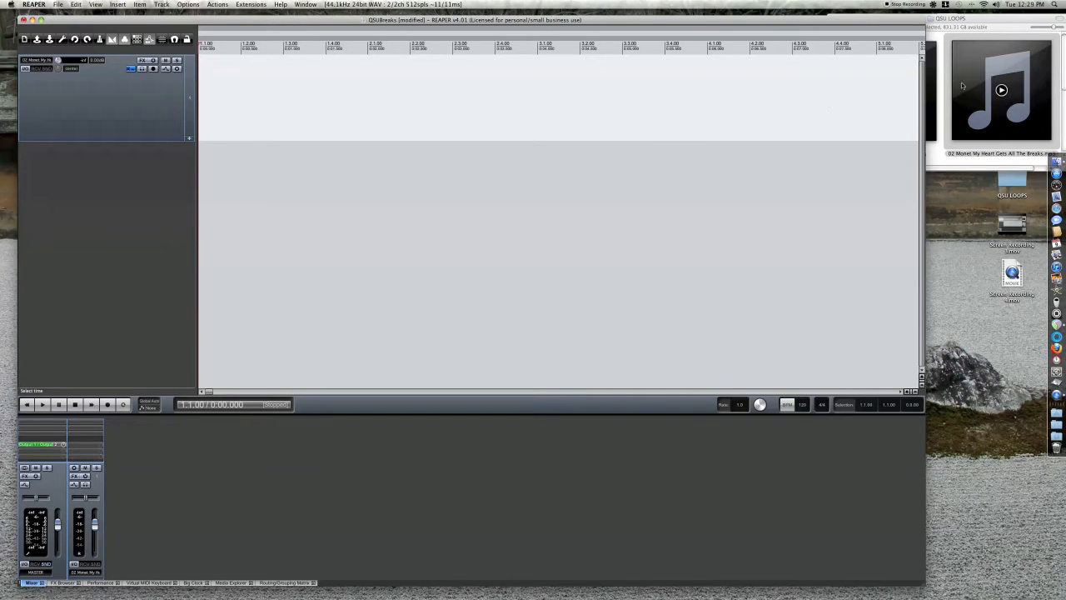
# Step: Drop the drum-break MP3 onto the track at bar 1 and start playback
pyautogui.moveTo(1000, 90); pyautogui.dragTo(284, 83)
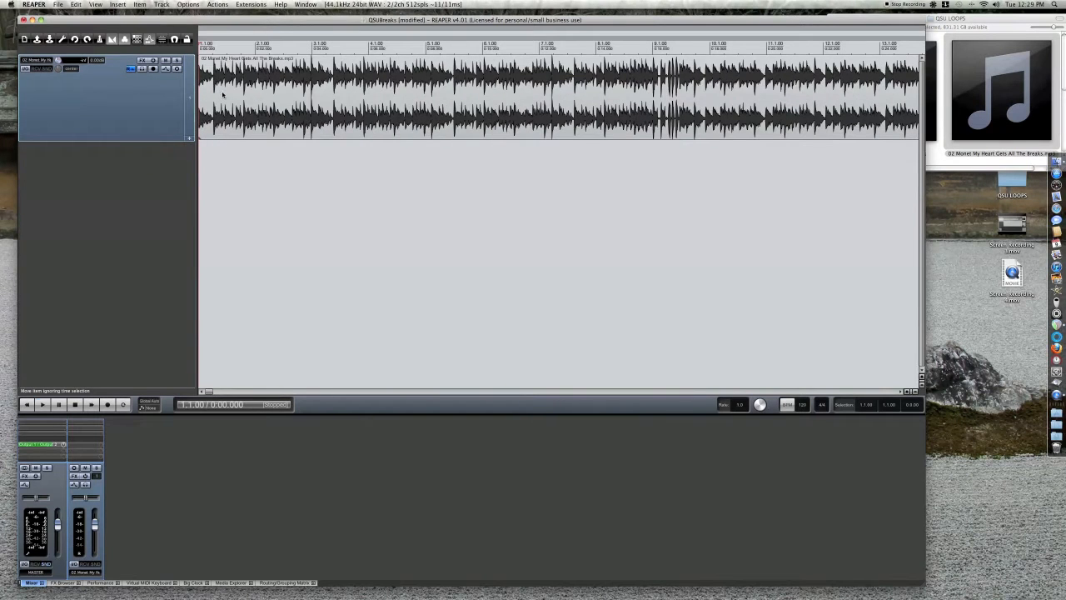
pyautogui.click(42, 404)
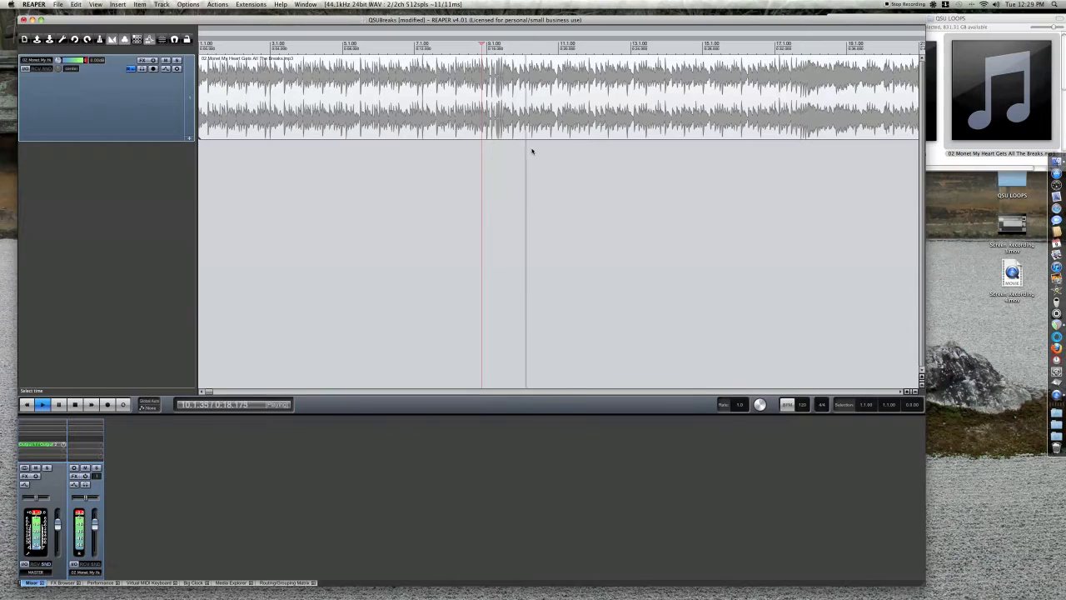
# Step: Stop playback and place the edit position on the drum hit near bar 5
pyautogui.click(553, 153)
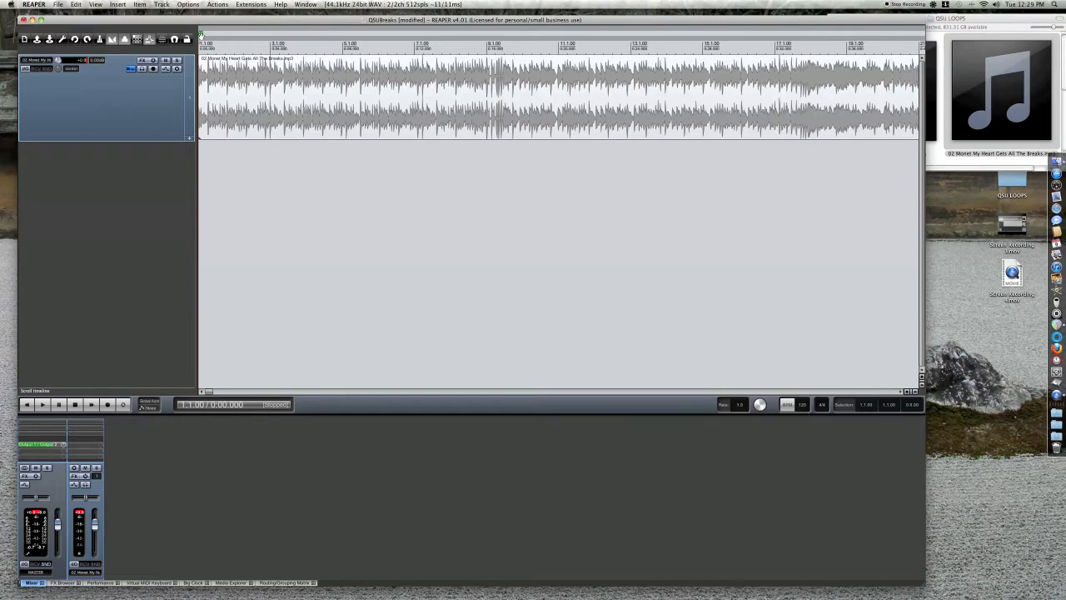
pyautogui.click(42, 404)
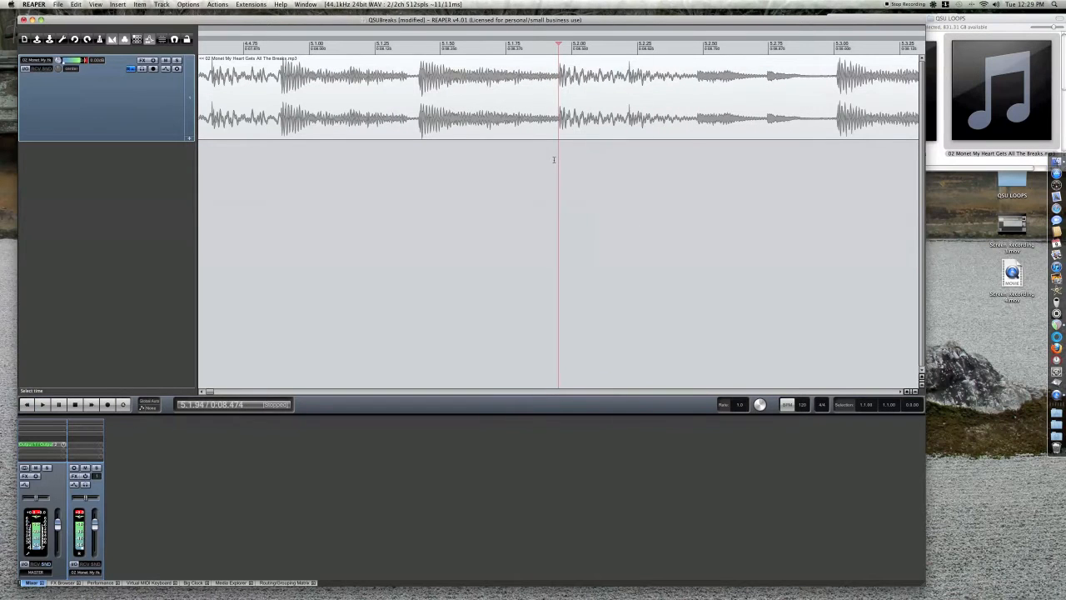
# Step: Start marking the four-bar loop region from the project start to bar 5
pyautogui.click(43, 404)
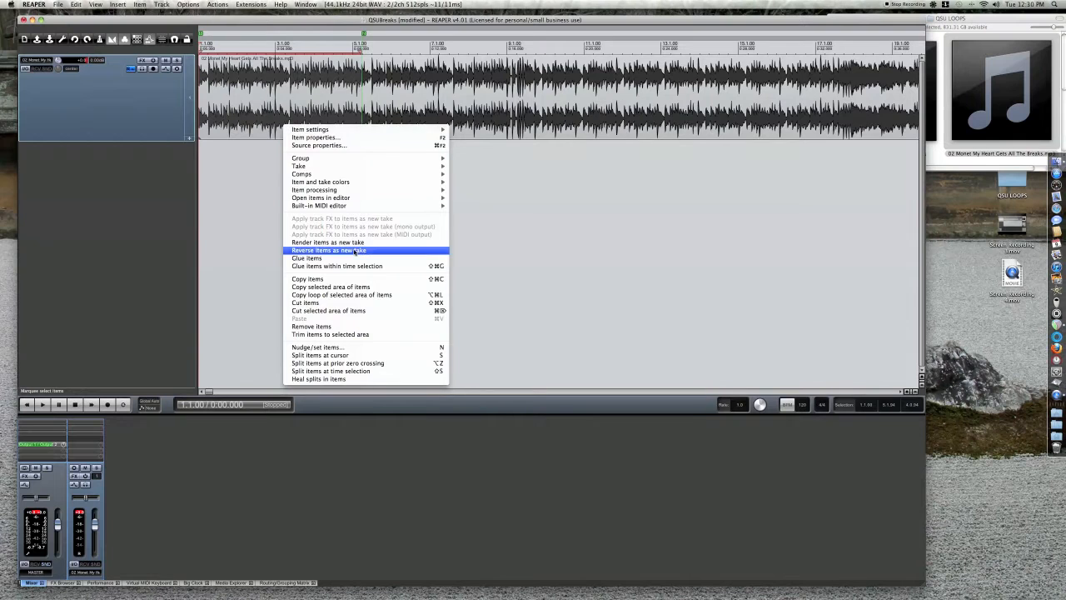
pyautogui.moveTo(361, 294)
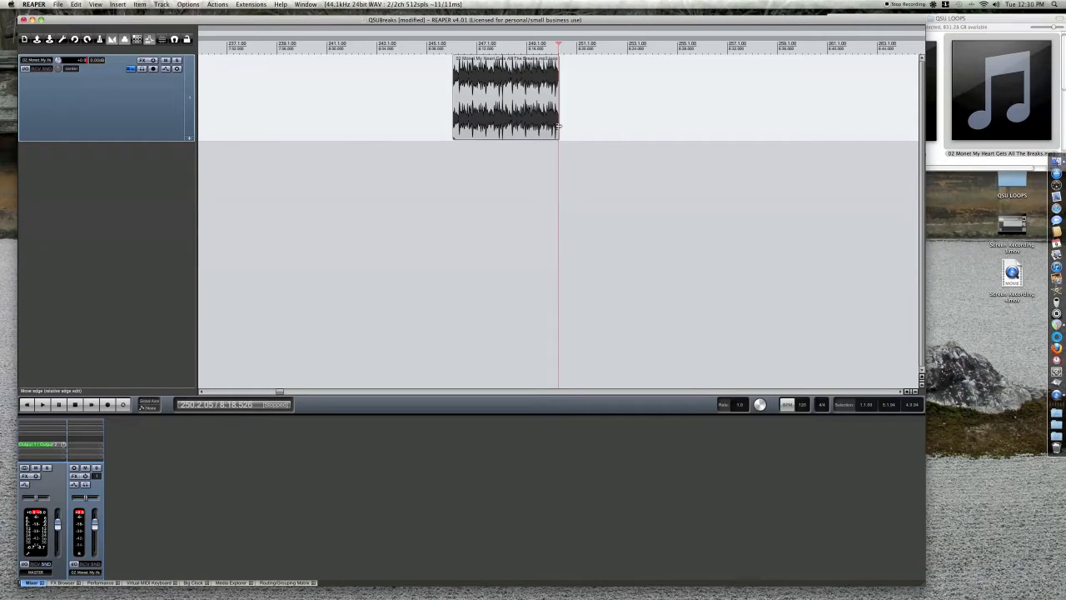
# Step: Extend the pasted four-bar loop so it repeats, and select the repeated item
pyautogui.moveTo(558, 130); pyautogui.dragTo(712, 125)
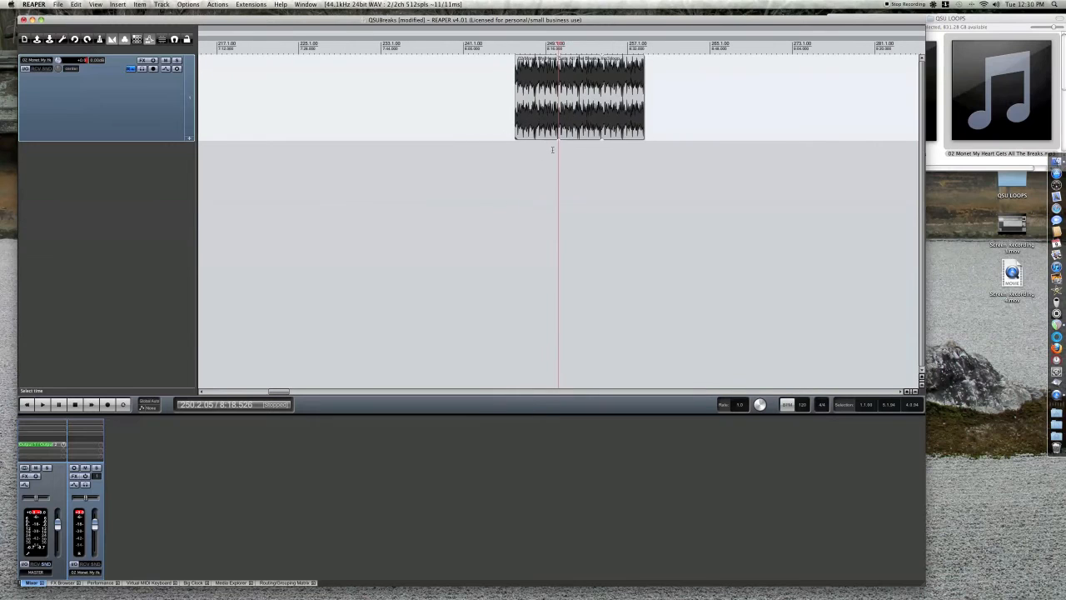
pyautogui.click(42, 404)
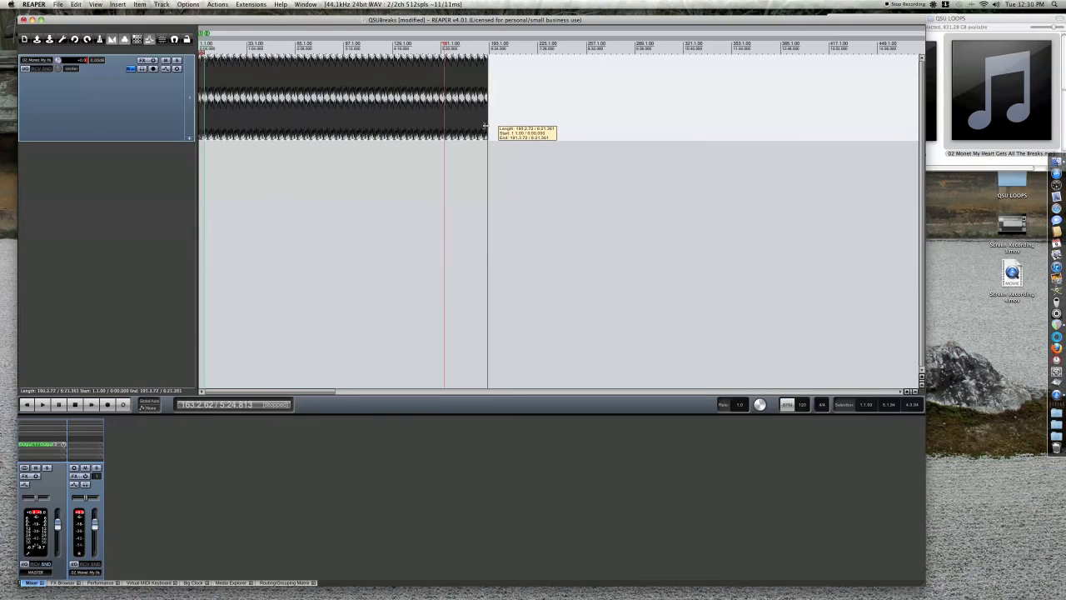
# Step: Pull the loop item's right edge back slightly to end around six minutes
pyautogui.moveTo(488, 95); pyautogui.dragTo(483, 96)
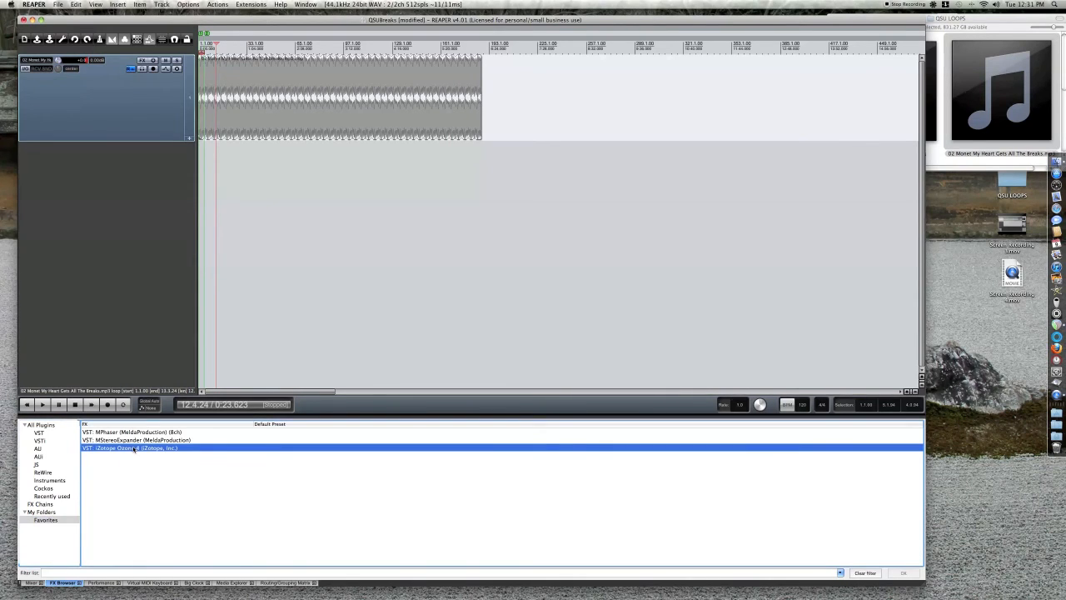
# Step: Play the extended drum loop from near the start with the Mixer docked
pyautogui.doubleClick(129, 447)
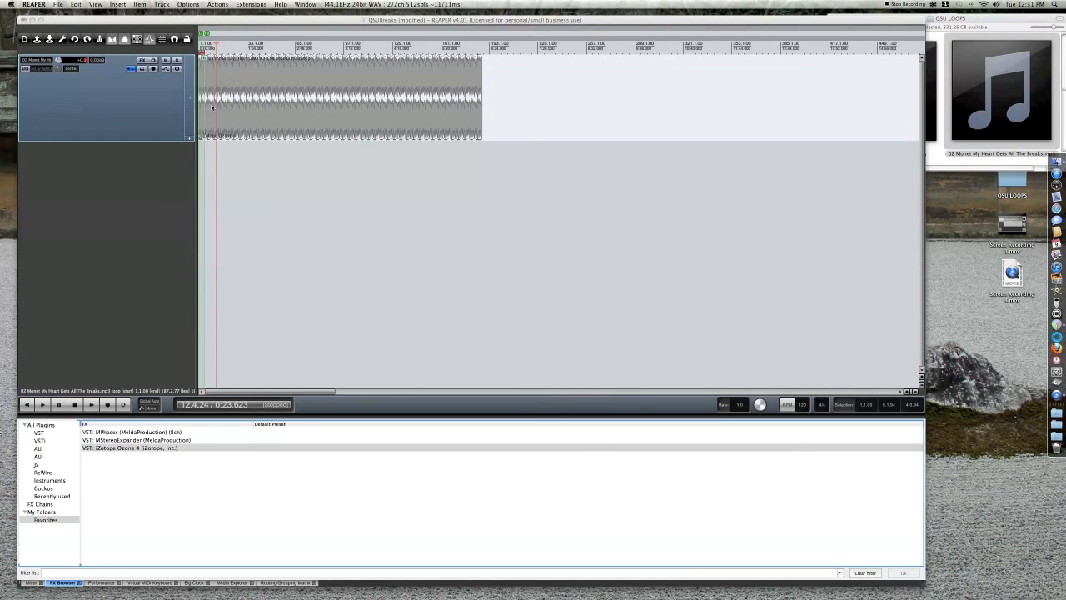
pyautogui.click(41, 404)
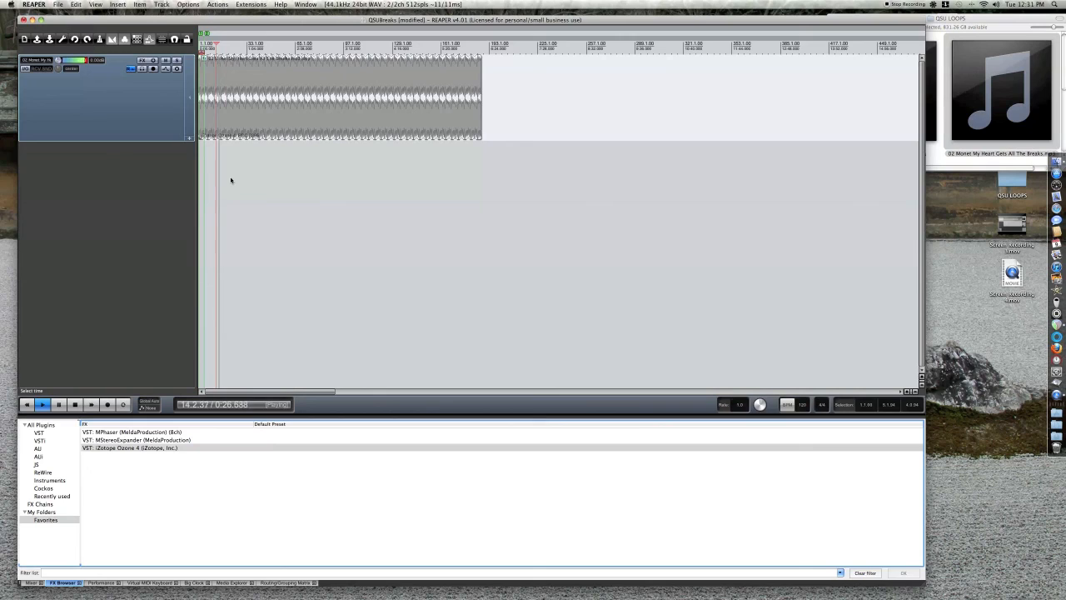
pyautogui.click(34, 587)
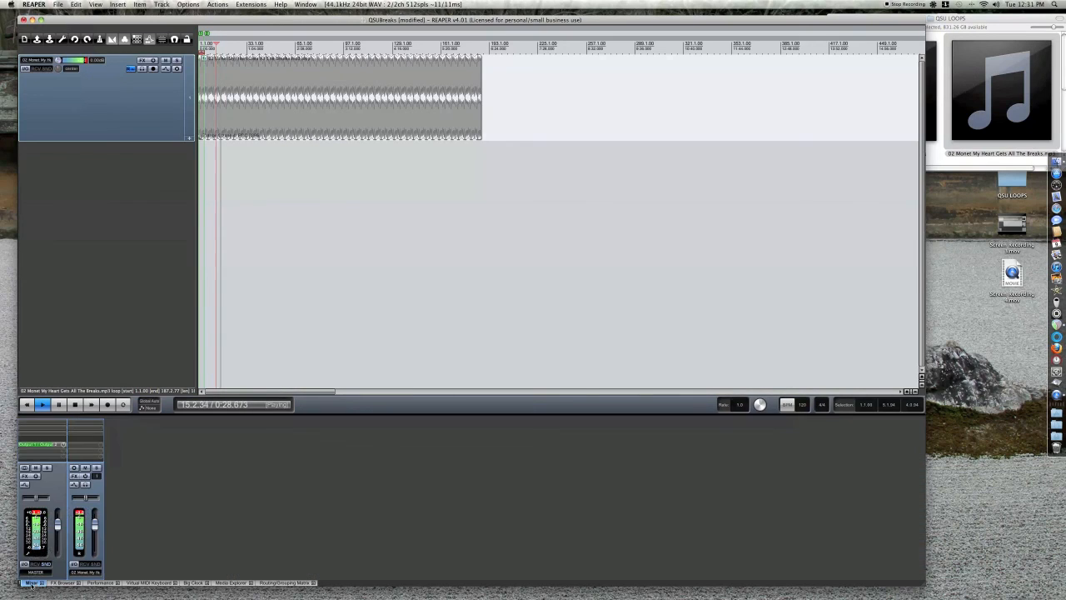